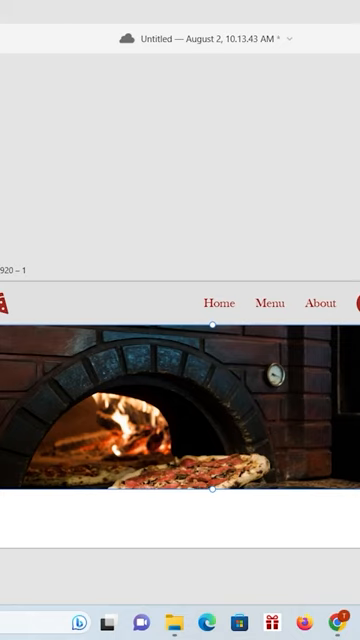
{"action": "mouse_move", "coordinate": [218, 430]}
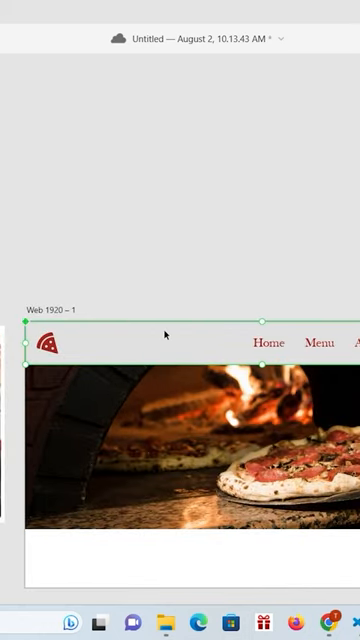
{"action": "mouse_move", "coordinate": [166, 332]}
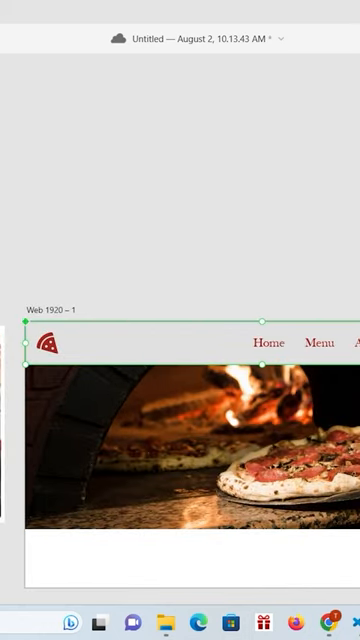